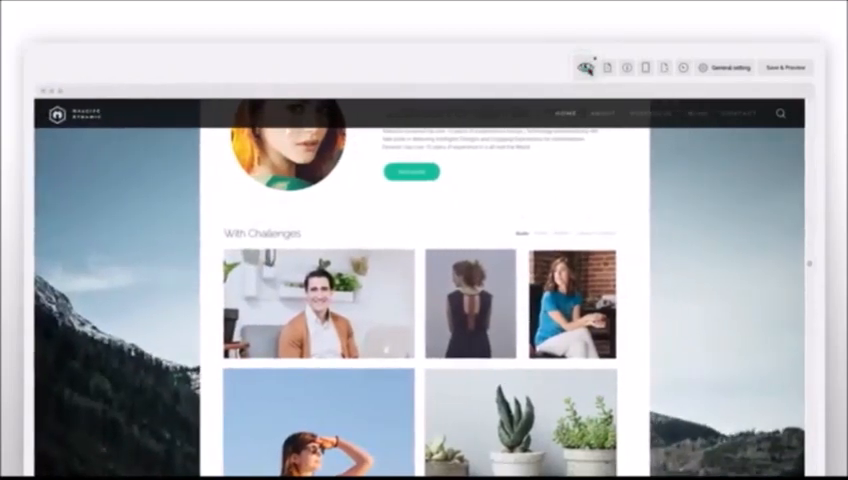
- Open the Responsive dropdown listing desktop, tablet and mobile preview layouts
click(647, 67)
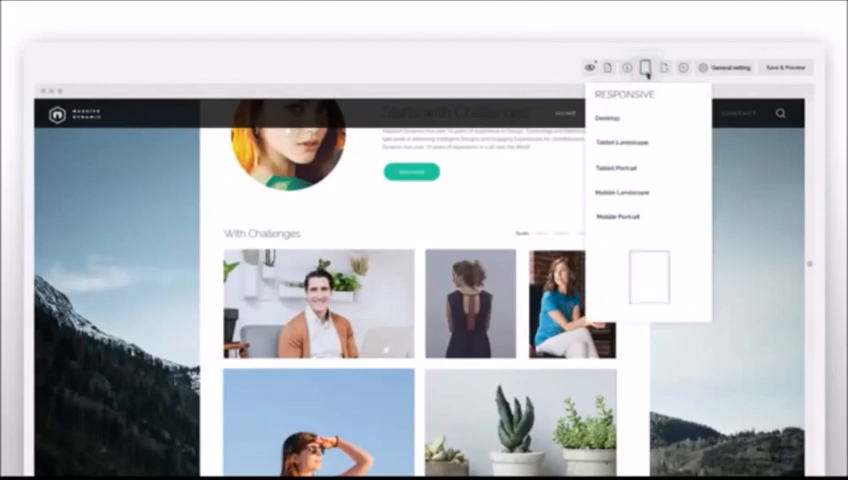